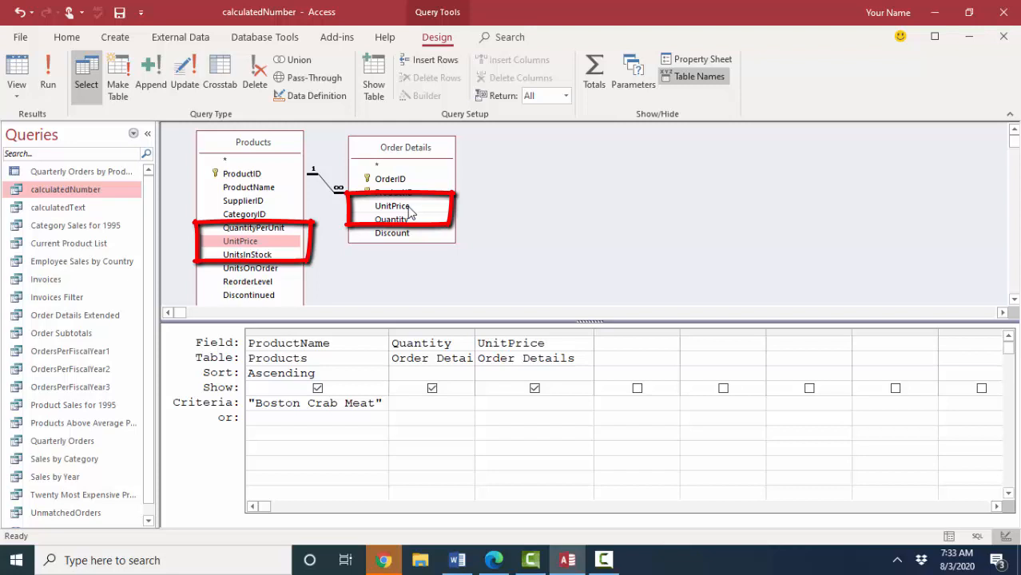
pyautogui.moveTo(280, 254)
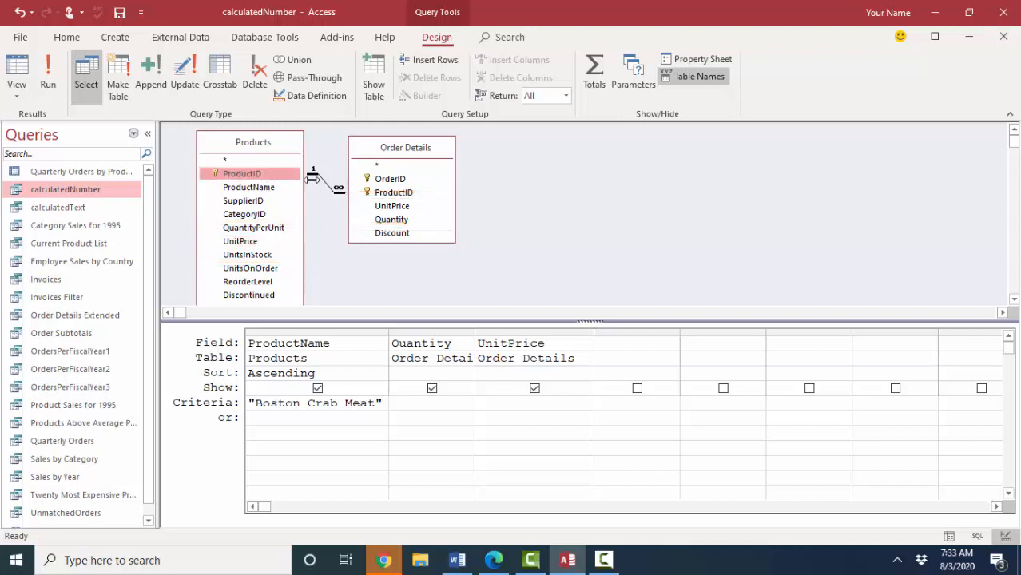
# Step: Compare the ProductID link and UnitPrice fields across Products and Order Details, opening Order Details' design
pyautogui.click(338, 188)
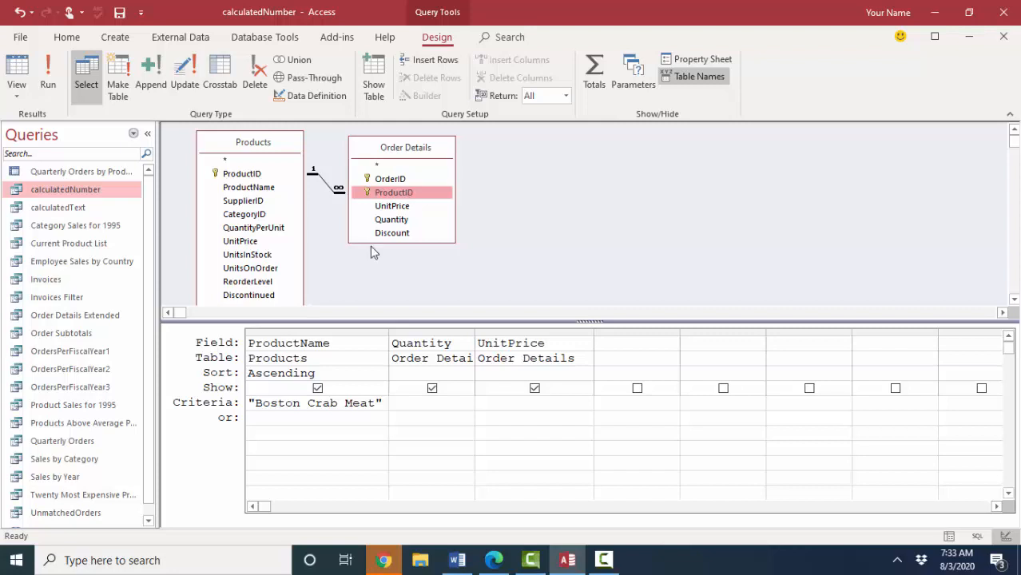
pyautogui.click(241, 240)
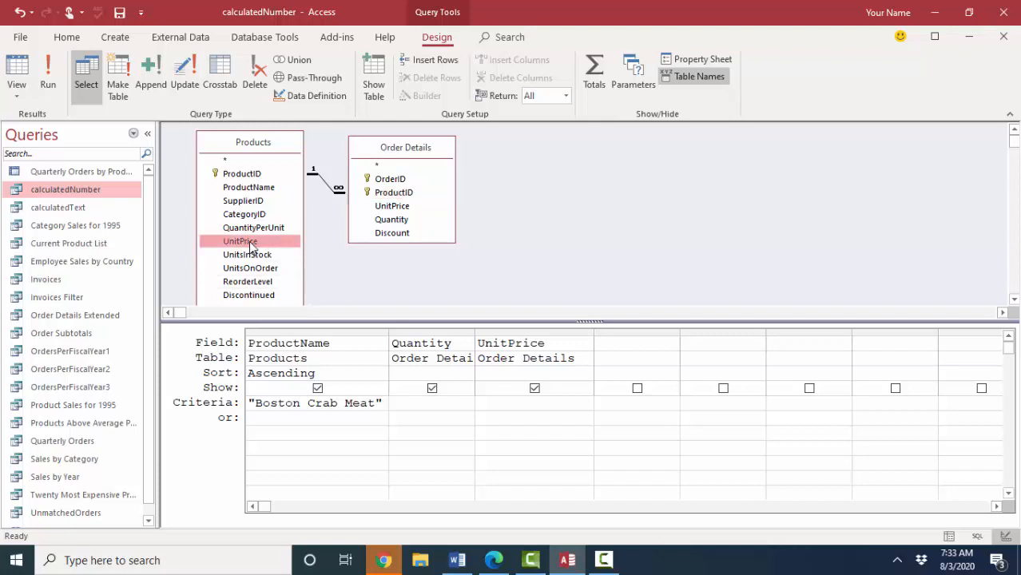
pyautogui.moveTo(392, 205)
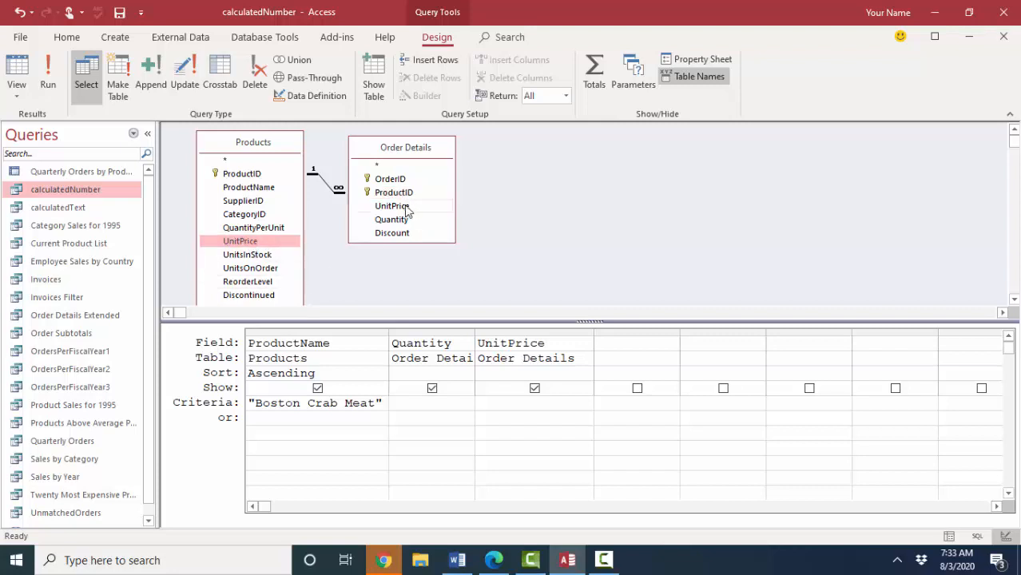
pyautogui.click(392, 206)
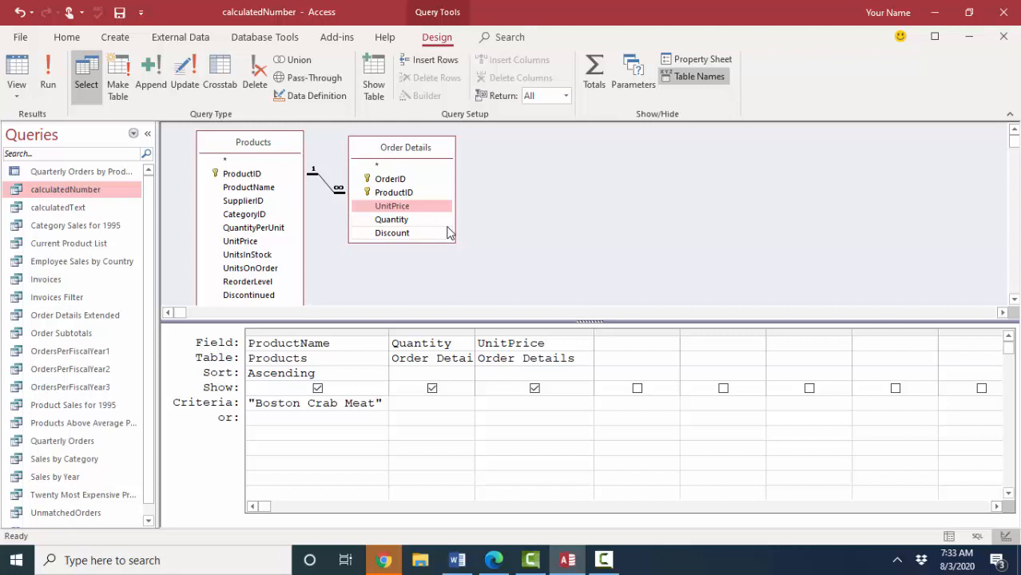
pyautogui.click(240, 241)
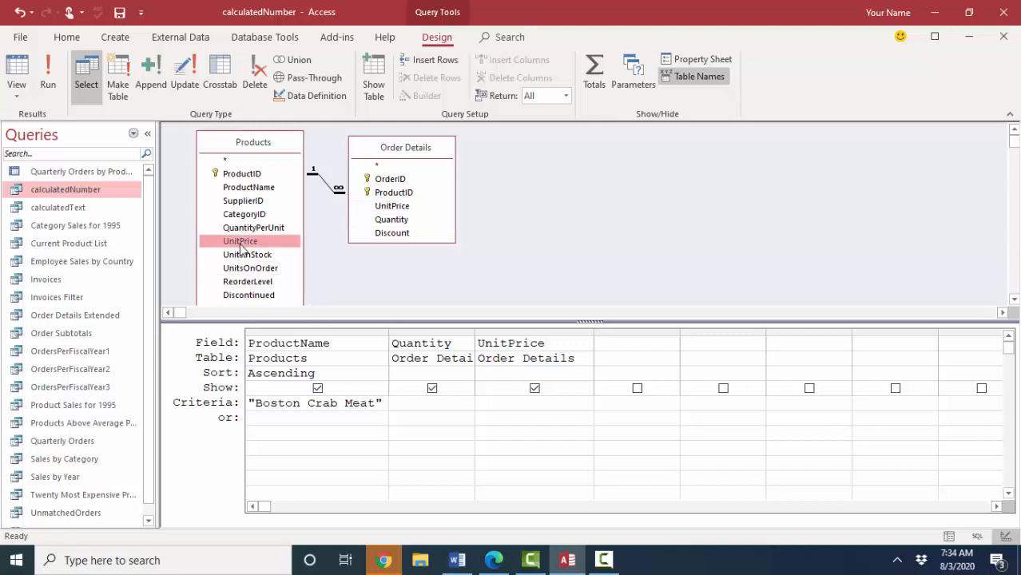
pyautogui.moveTo(265, 261)
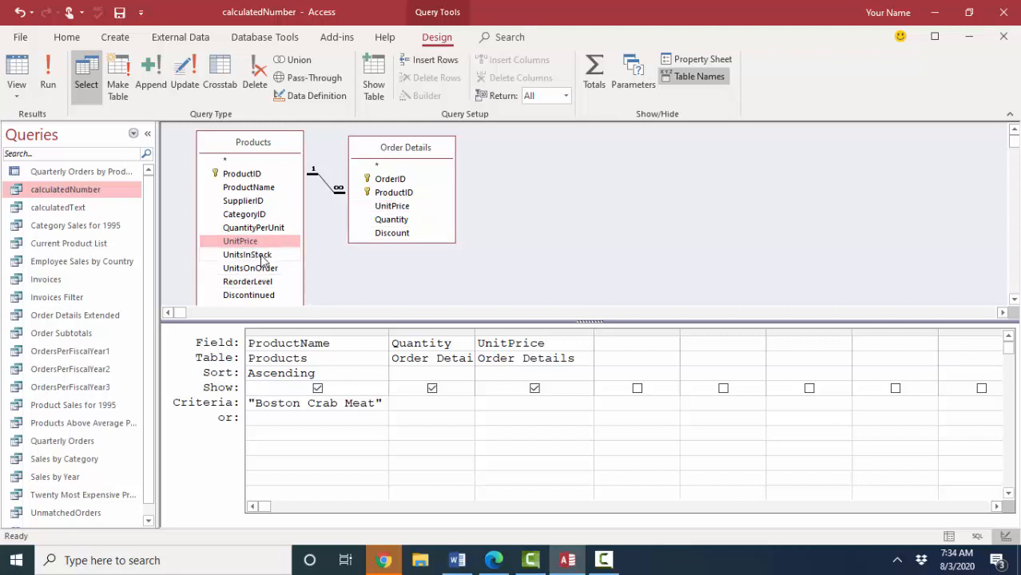
pyautogui.moveTo(391, 206)
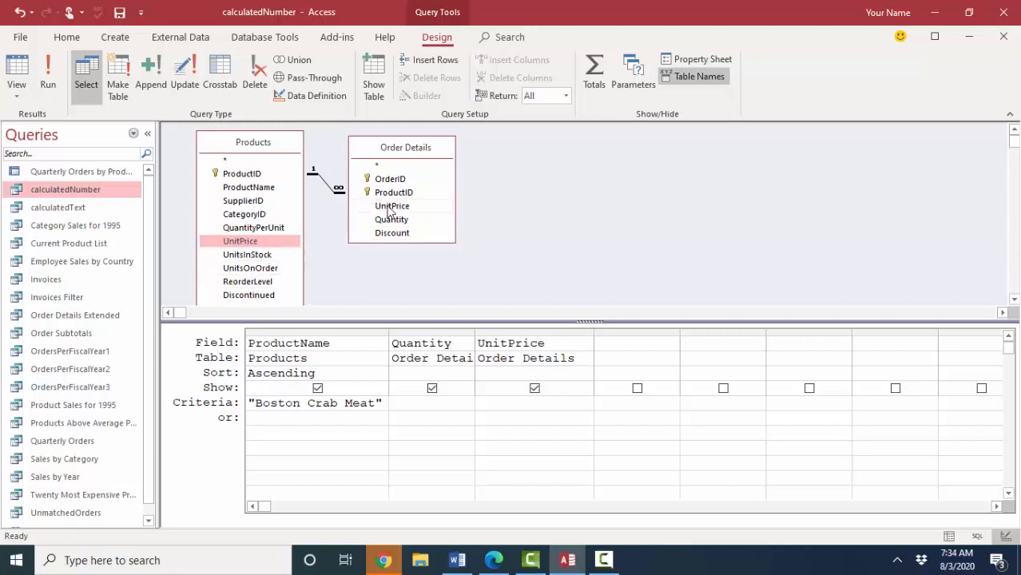
pyautogui.click(392, 206)
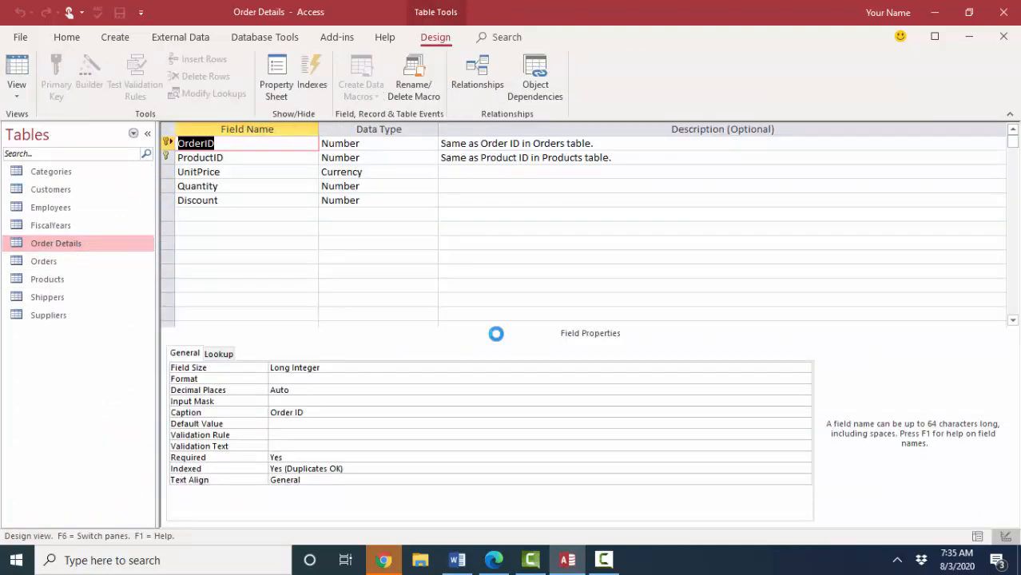
# Step: Inspect the Products UnitPrice field in Design View and return to the calculatedNumber query results
pyautogui.click(230, 172)
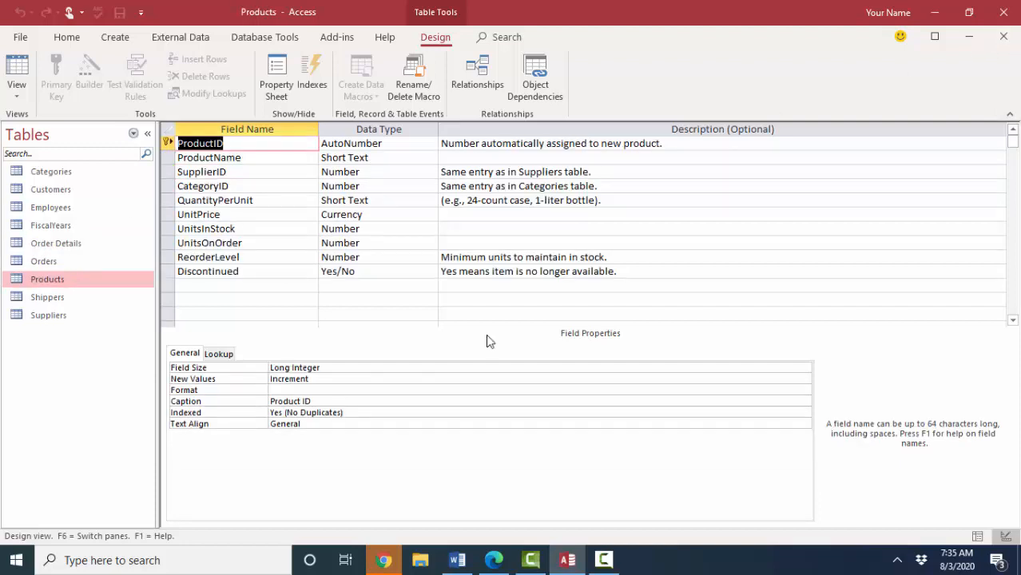
pyautogui.moveTo(214, 215)
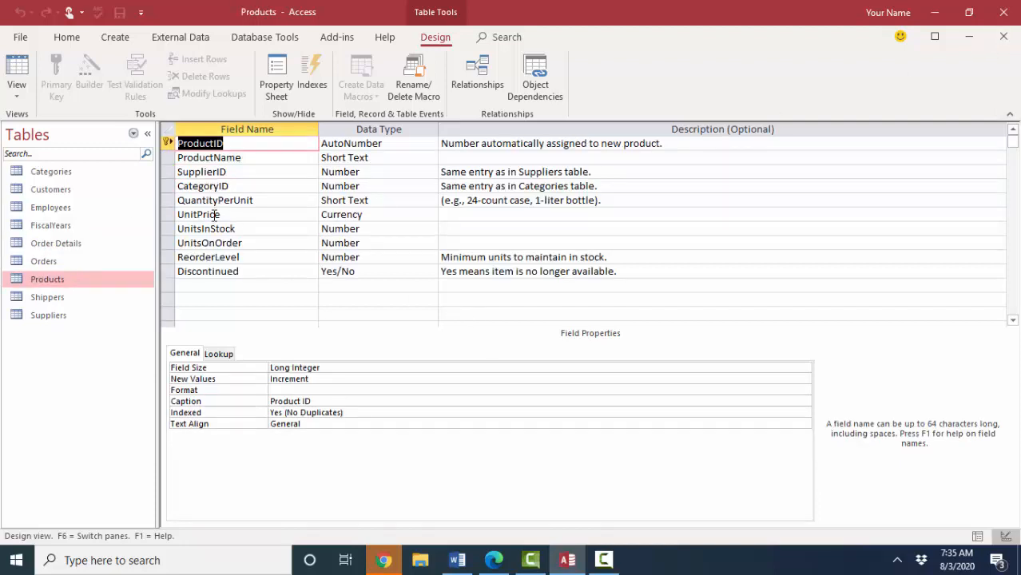
pyautogui.click(199, 214)
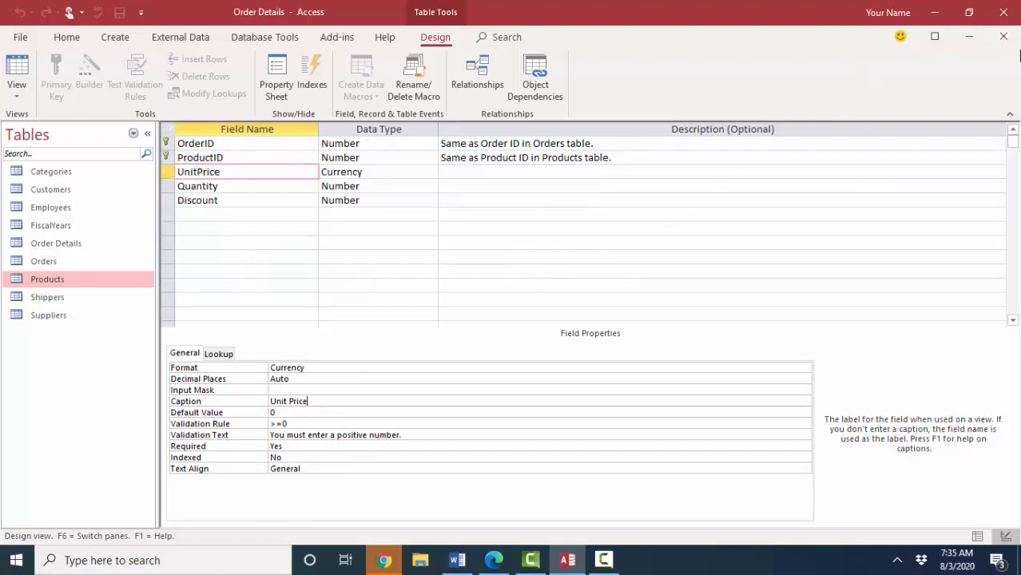
pyautogui.click(16, 72)
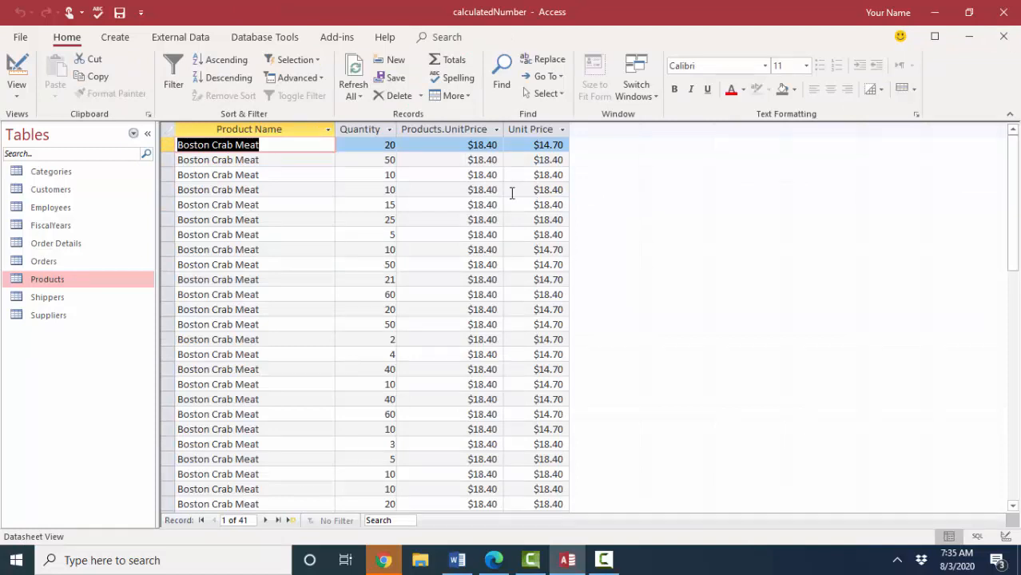
pyautogui.moveTo(447, 144)
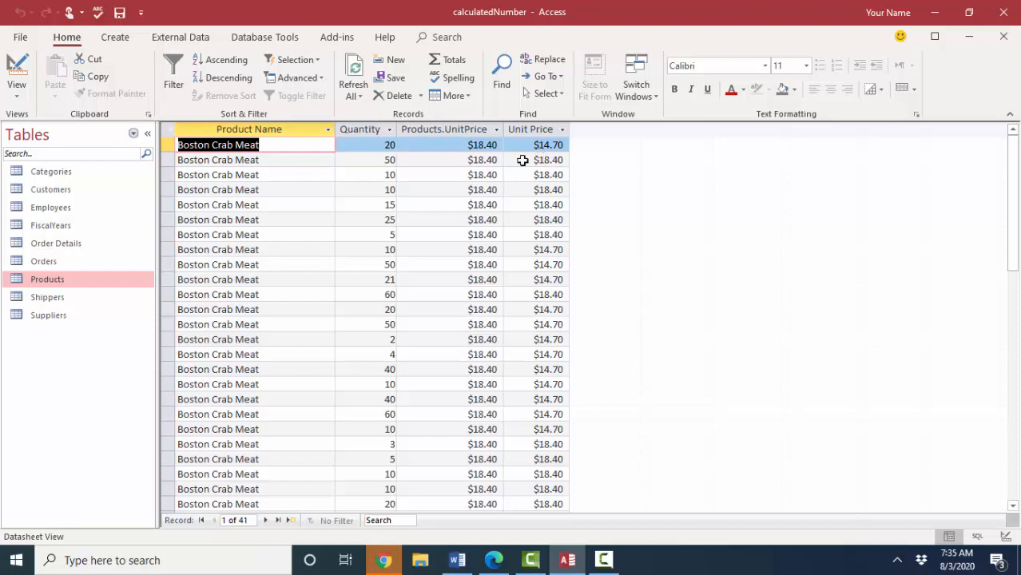
# Step: Return to the calculatedNumber query design to alias the Products field as StandardPrice:UnitPrice
pyautogui.click(16, 72)
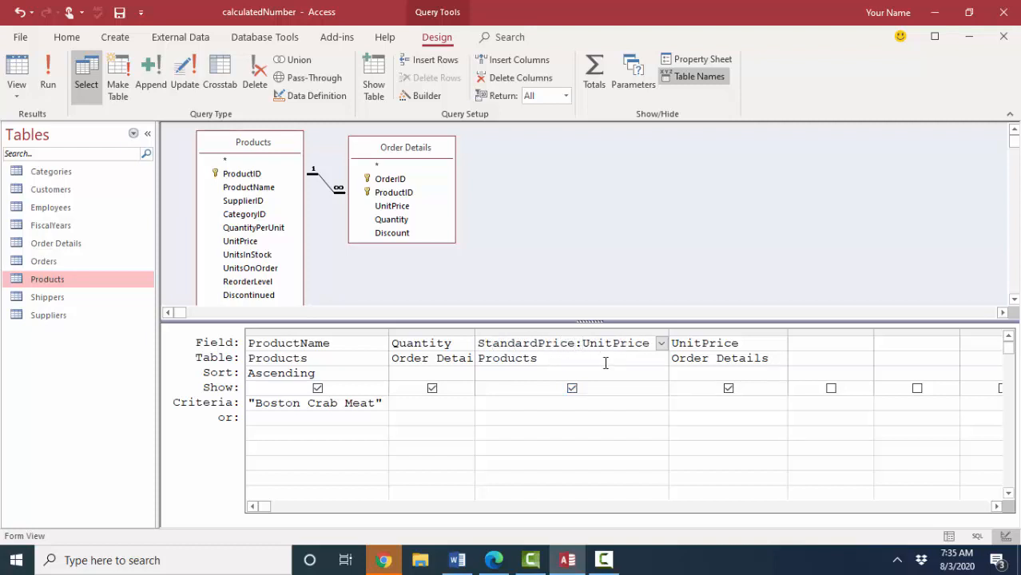
pyautogui.moveTo(639, 369)
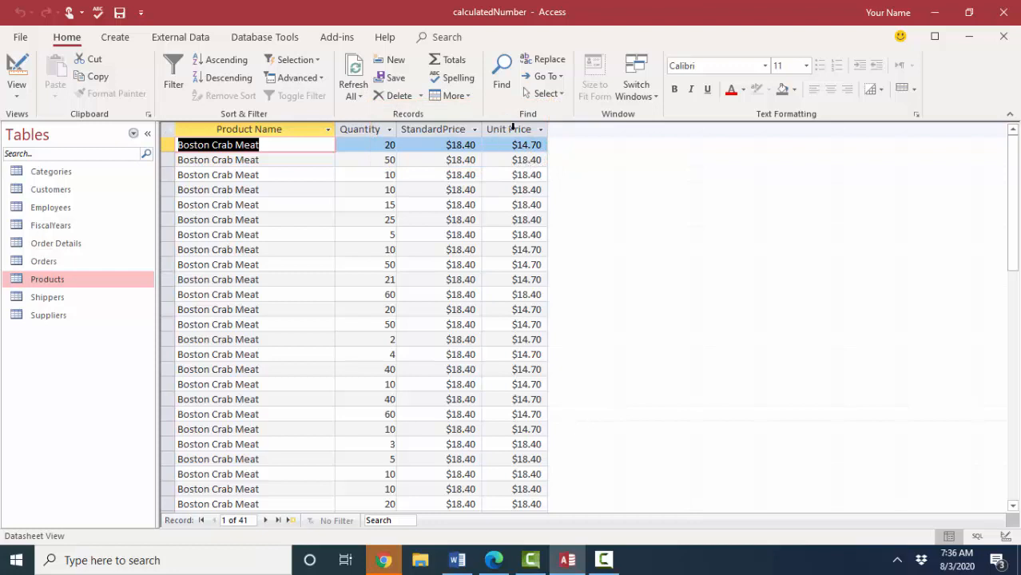
pyautogui.moveTo(531, 182)
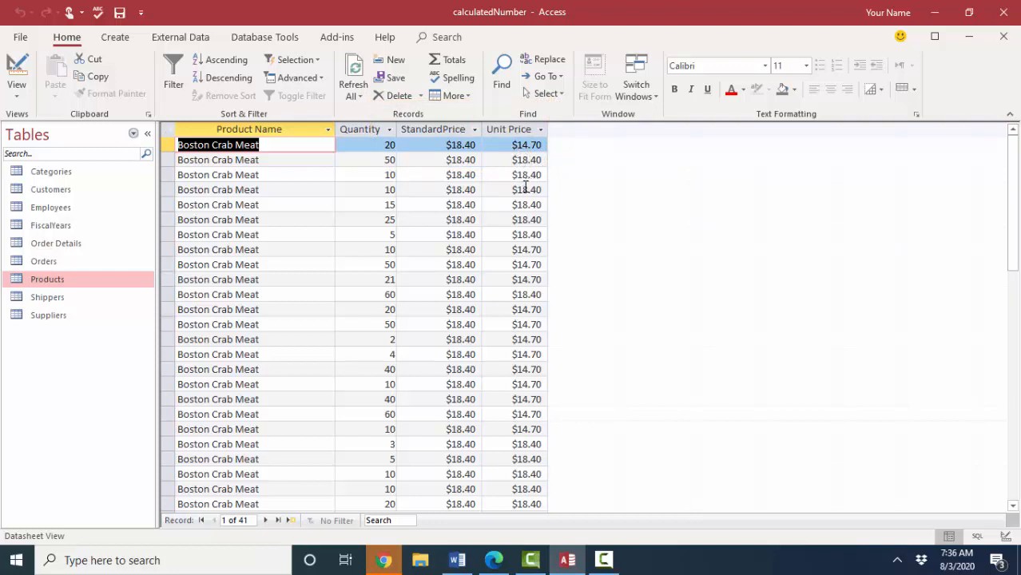
pyautogui.moveTo(520, 289)
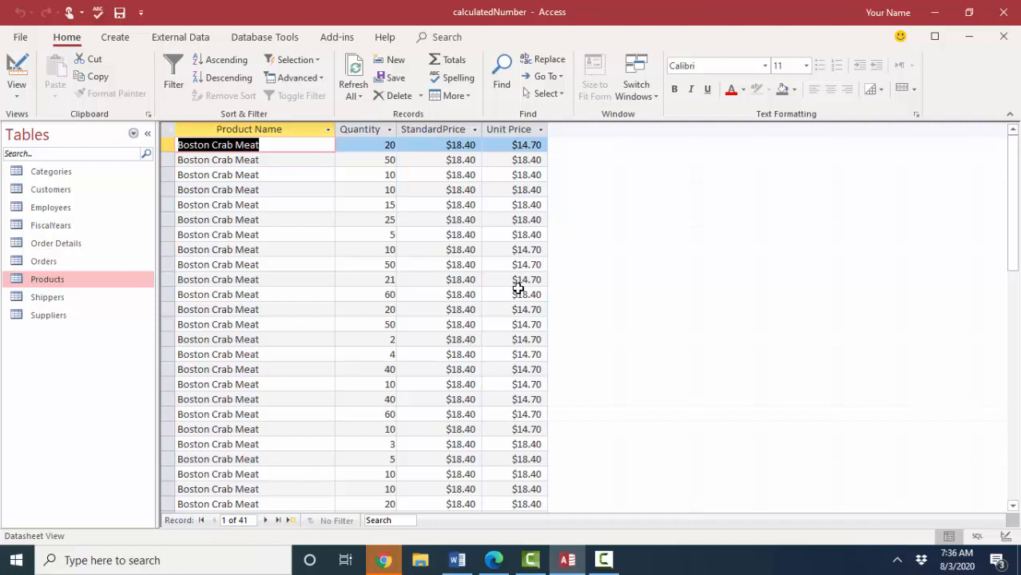
# Step: Enter 20 in the first Boston Crab Meat StandardPrice cell and commit it
pyautogui.click(460, 144)
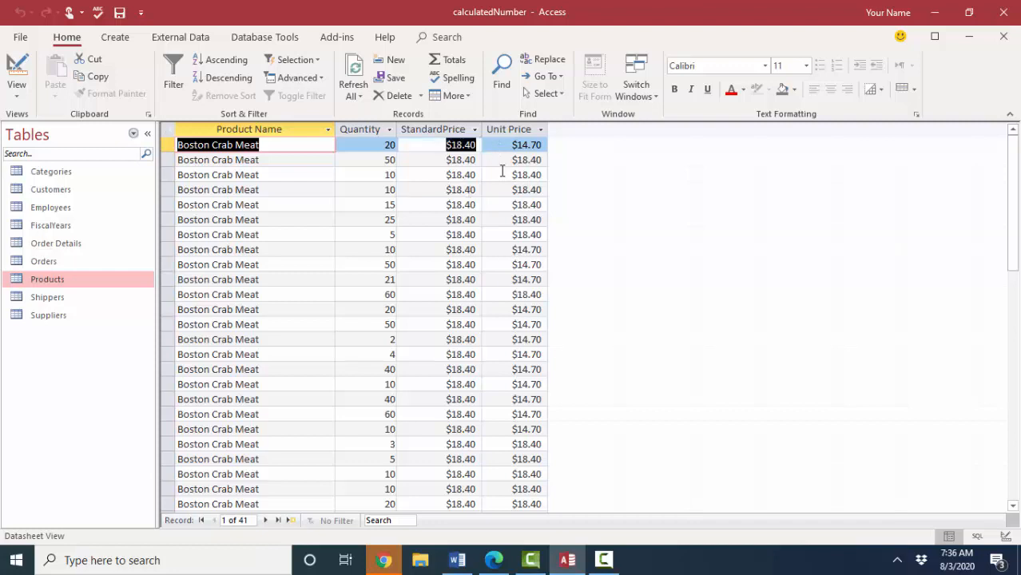
pyautogui.click(460, 144)
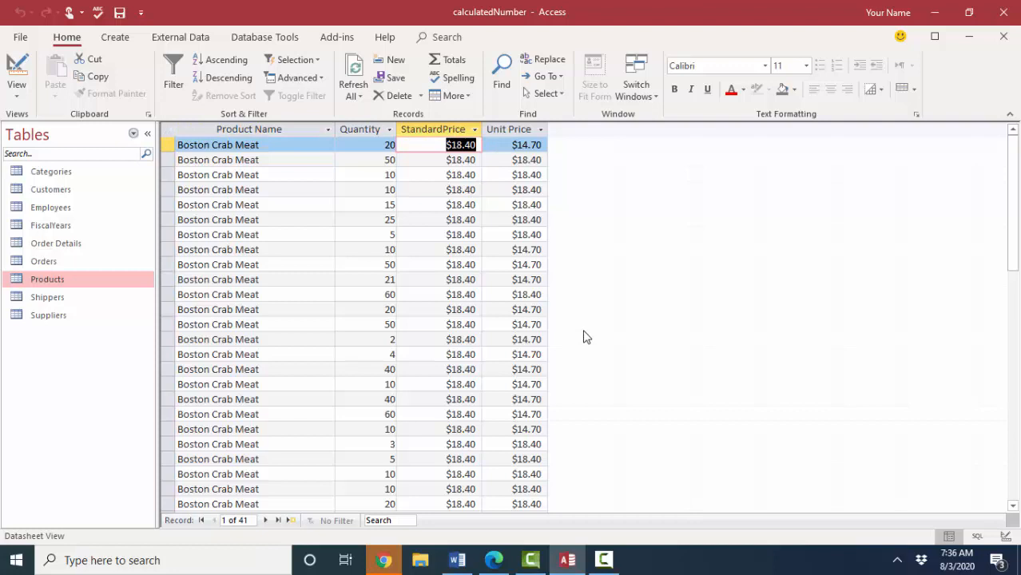
pyautogui.write('20')
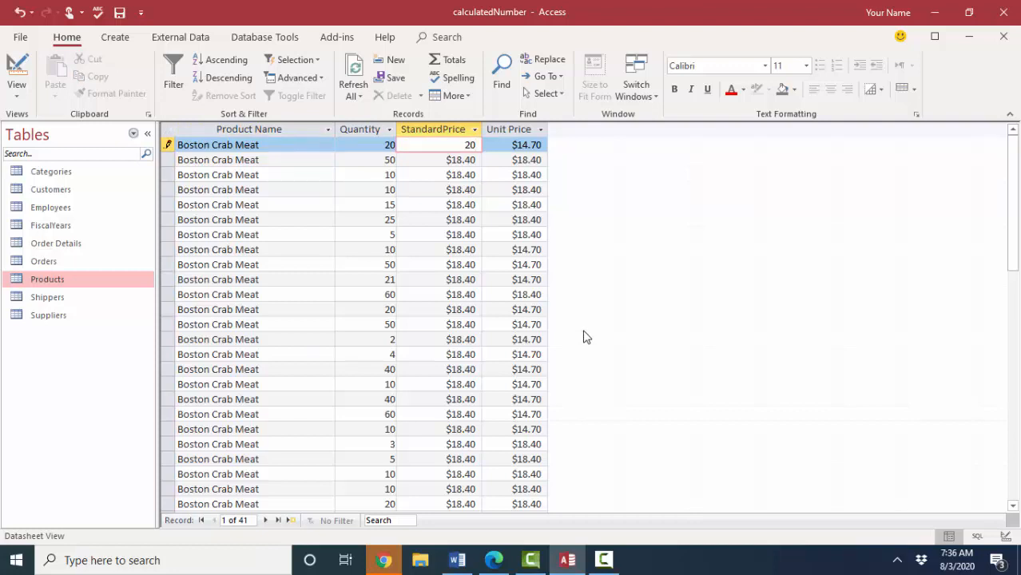
pyautogui.click(469, 144)
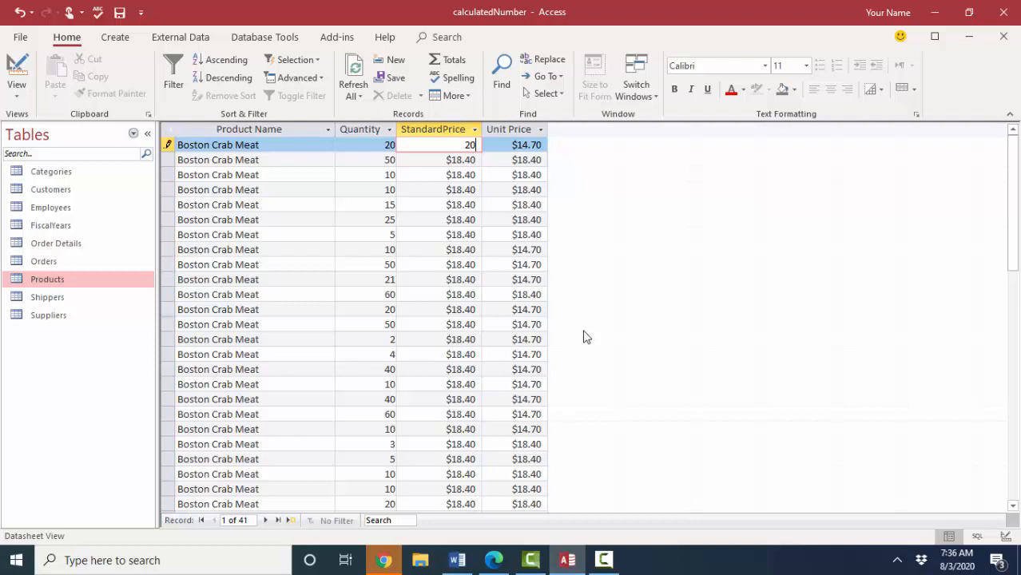
pyautogui.press('Return')
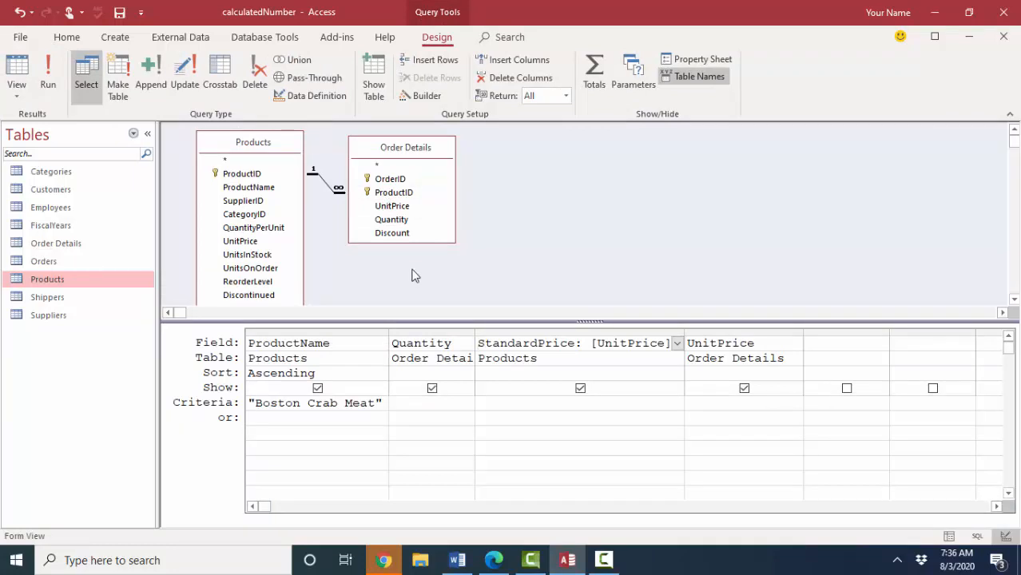
# Step: Rerun the query and change the first order line's Unit Price to 12
pyautogui.click(47, 72)
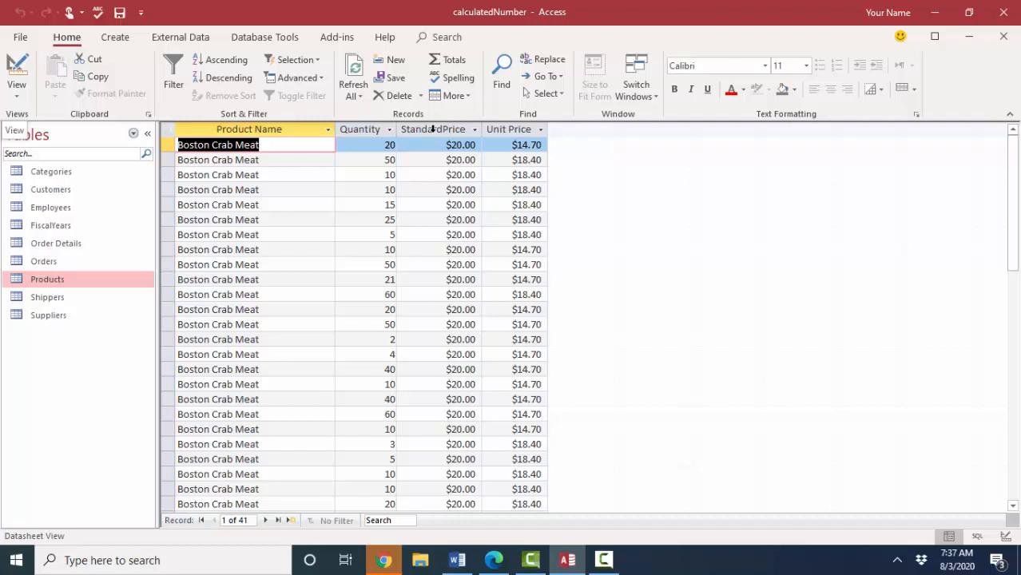
pyautogui.click(461, 145)
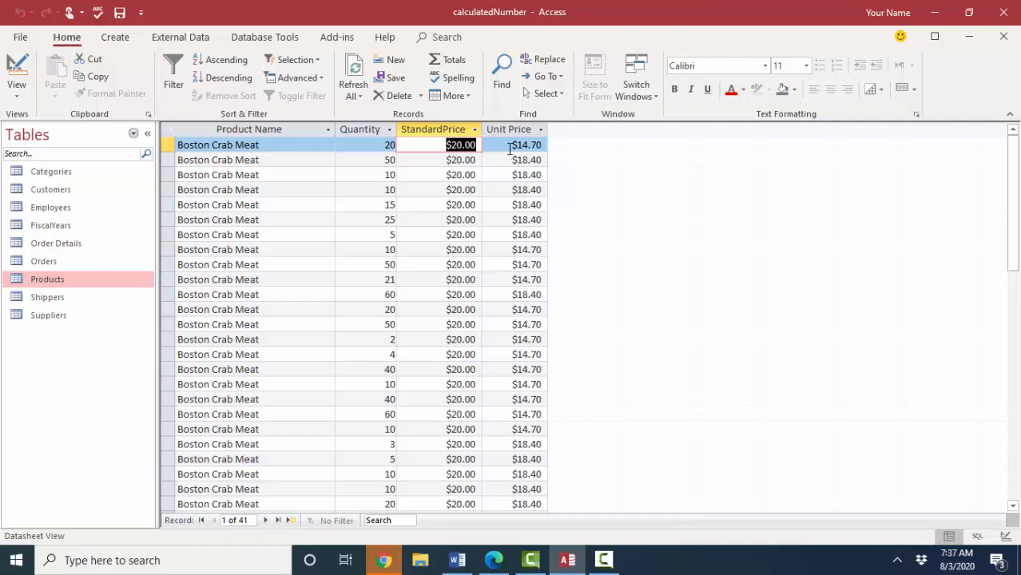
pyautogui.click(526, 145)
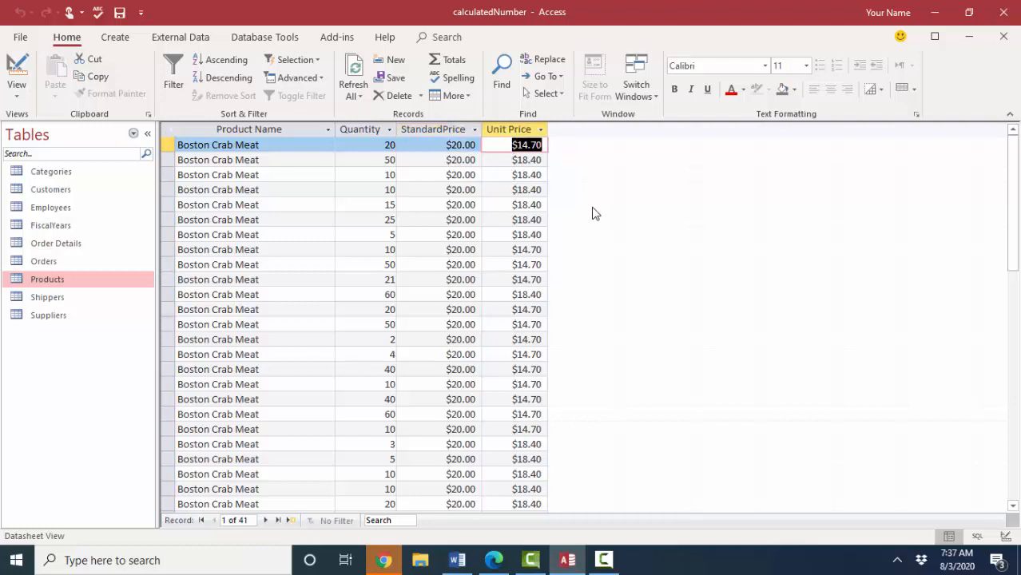
pyautogui.write('12')
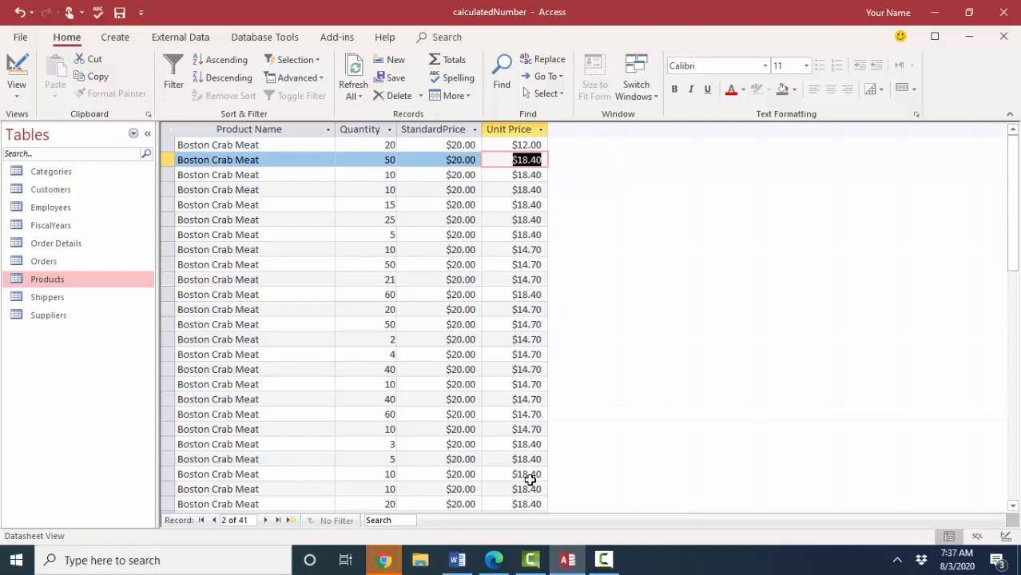
# Step: Add the Products ProductID column to the query and run it, showing 40 on every row
pyautogui.click(16, 72)
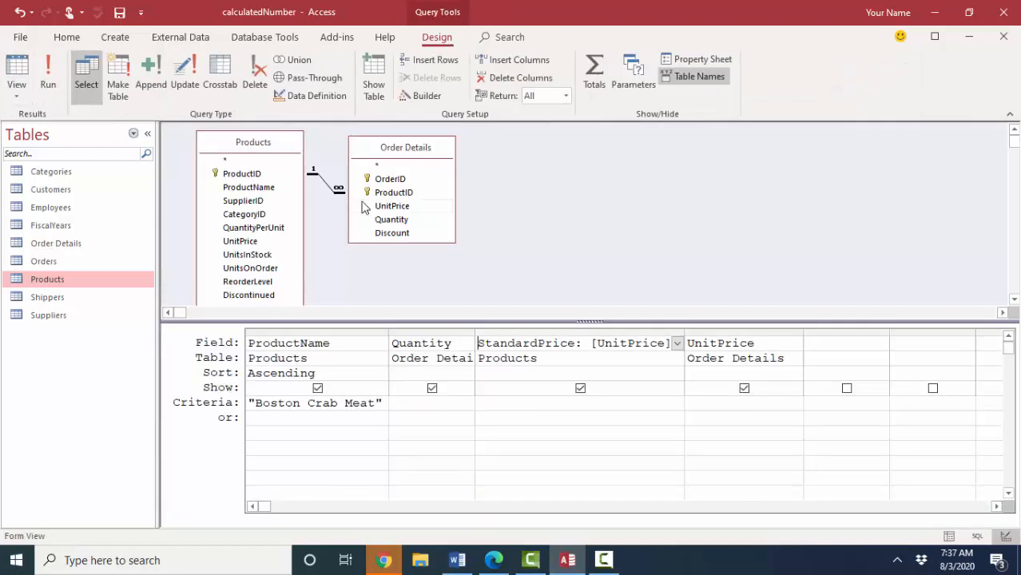
pyautogui.moveTo(395, 231)
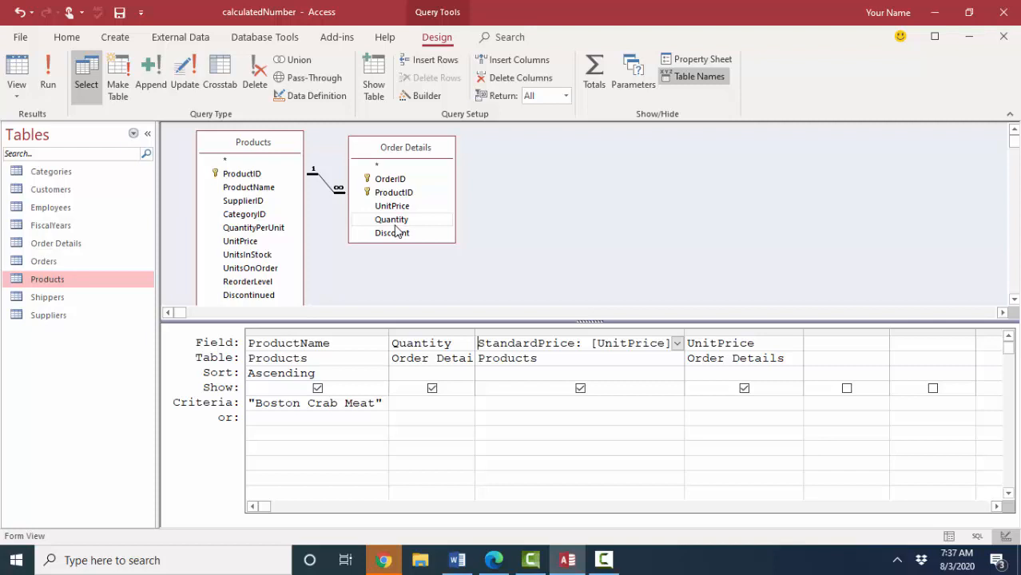
pyautogui.moveTo(391, 222)
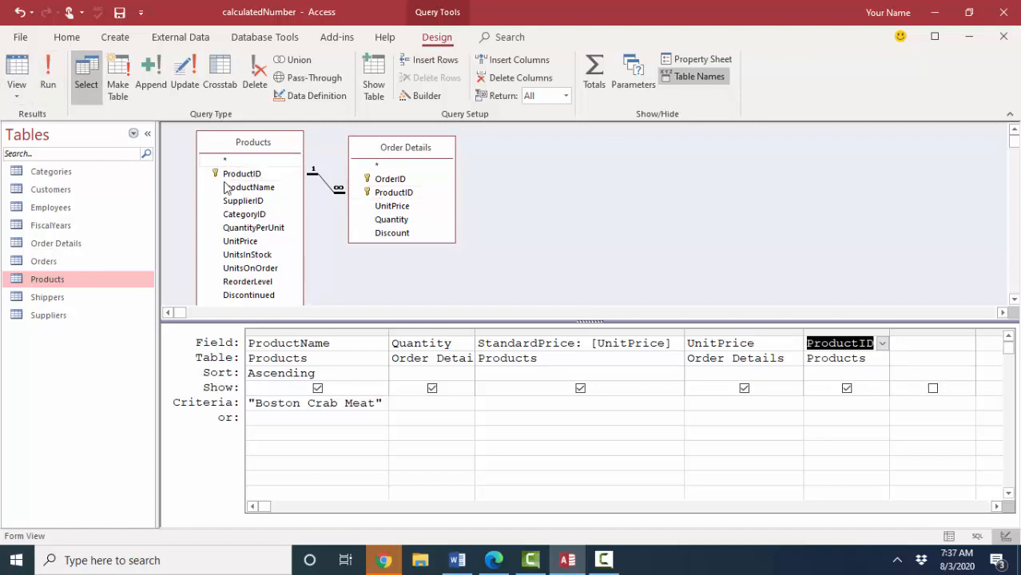
pyautogui.click(48, 72)
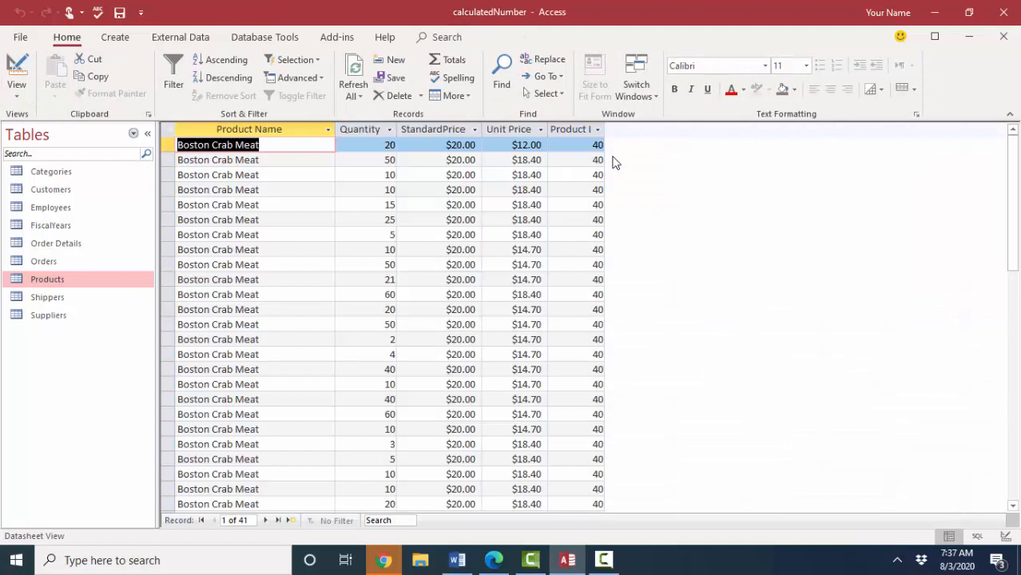
pyautogui.click(571, 145)
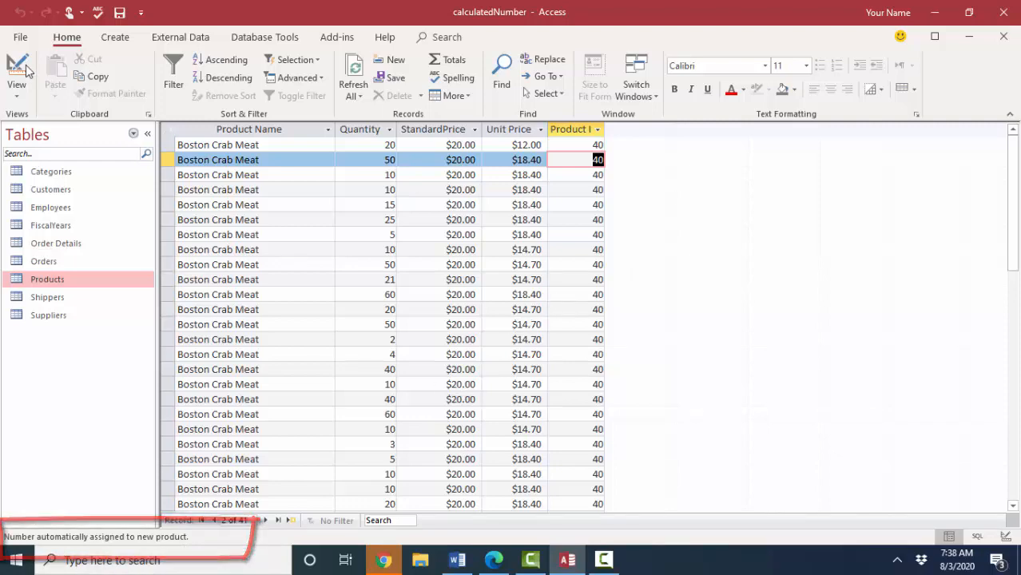
# Step: Add the Order Details ProductID and change the first order line's product to 17, Alice Mutton
pyautogui.click(16, 72)
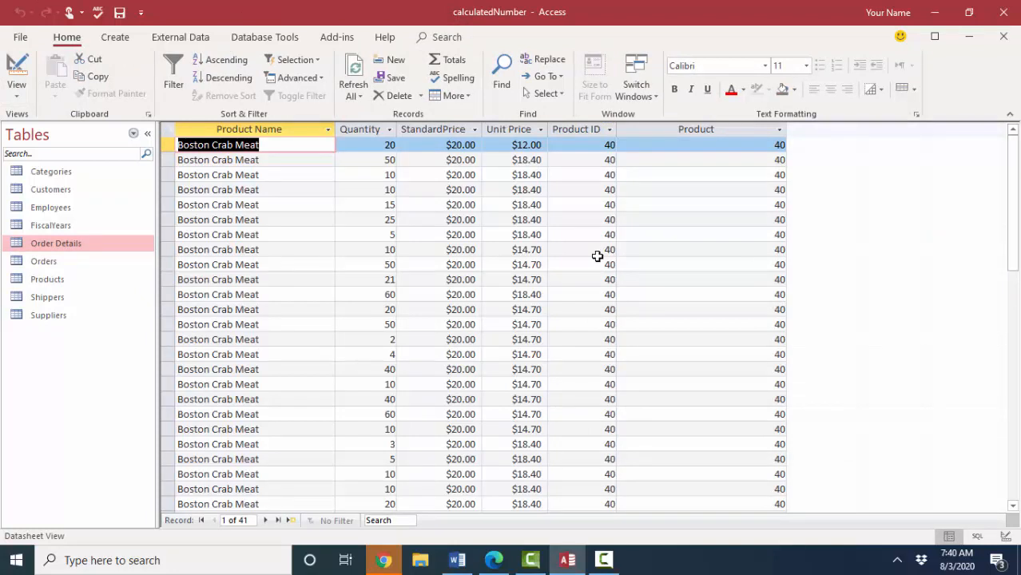
pyautogui.moveTo(604, 261)
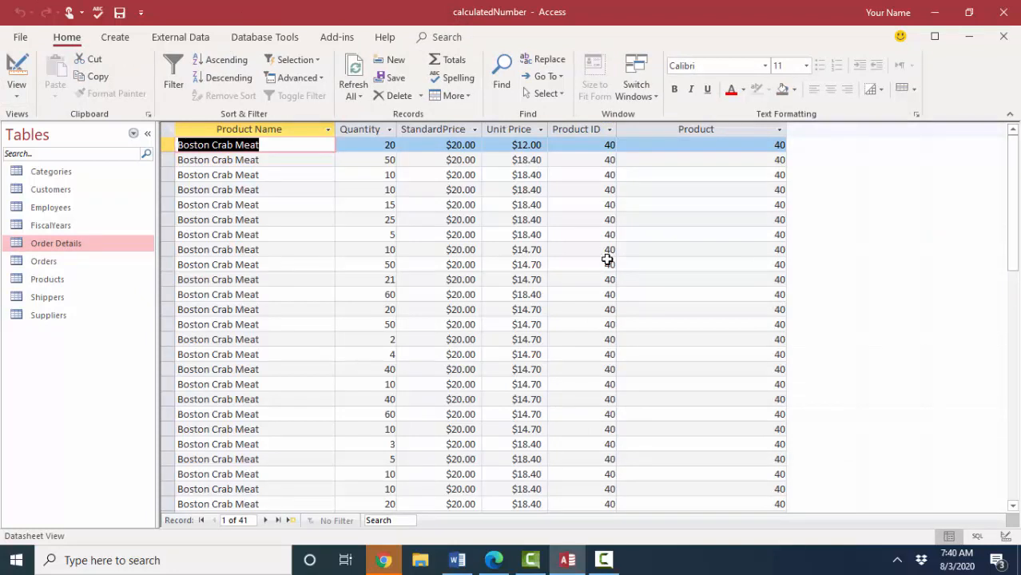
pyautogui.click(610, 159)
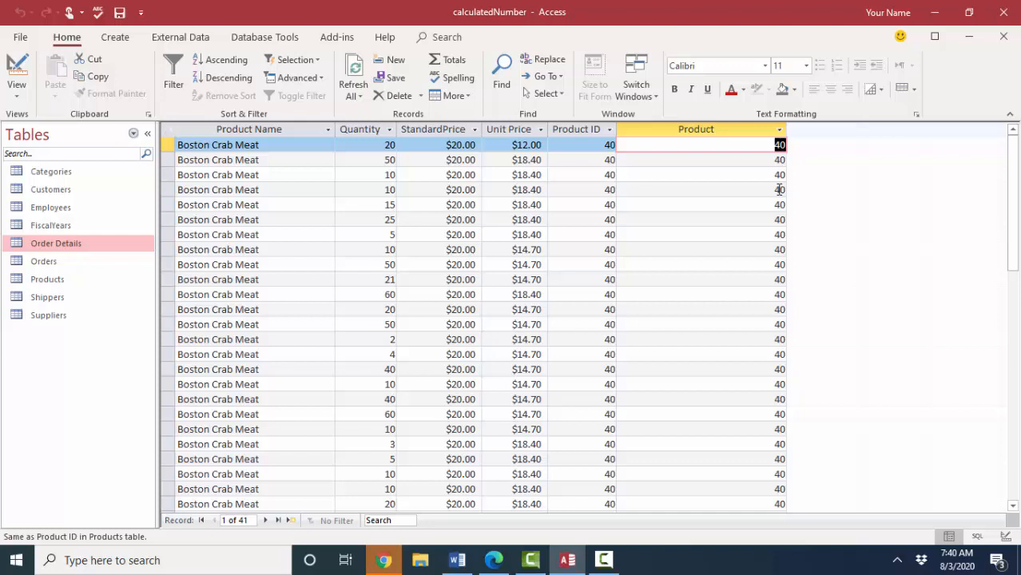
pyautogui.moveTo(768, 174)
pyautogui.write('17')
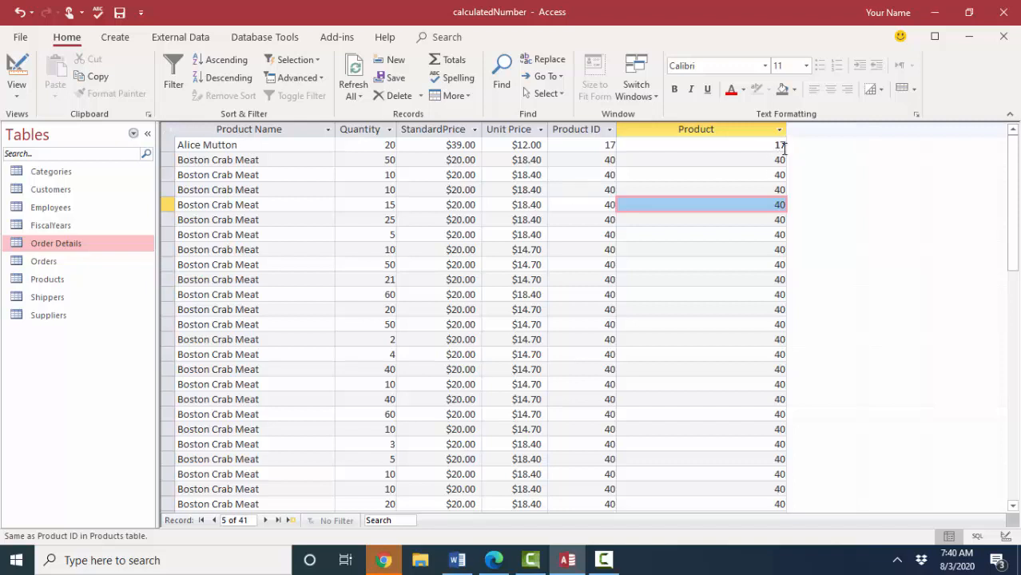
pyautogui.click(779, 145)
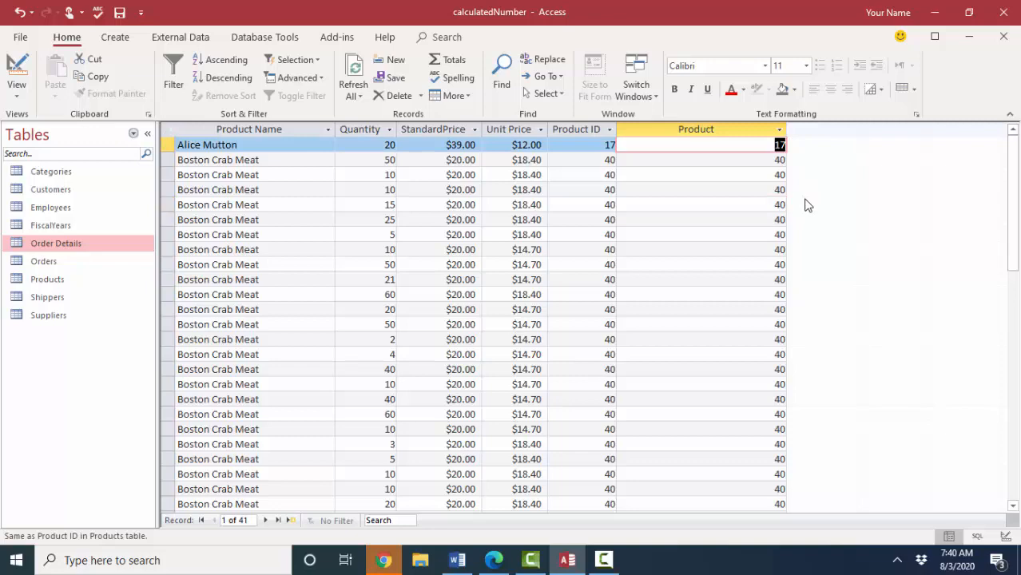
pyautogui.click(16, 72)
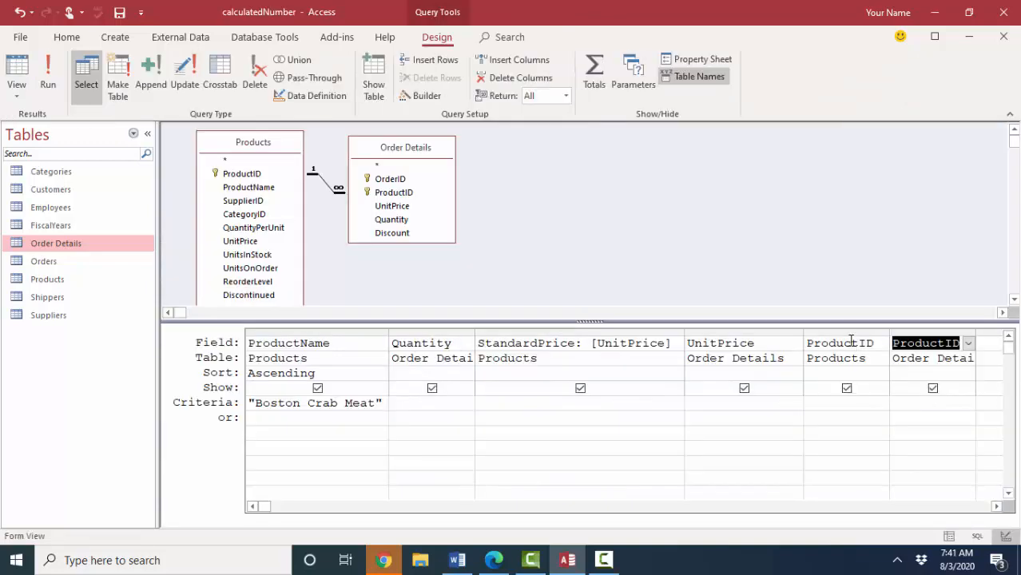
# Step: Run the query and compare the Products and Order Details ProductID columns, both showing 40
pyautogui.click(242, 173)
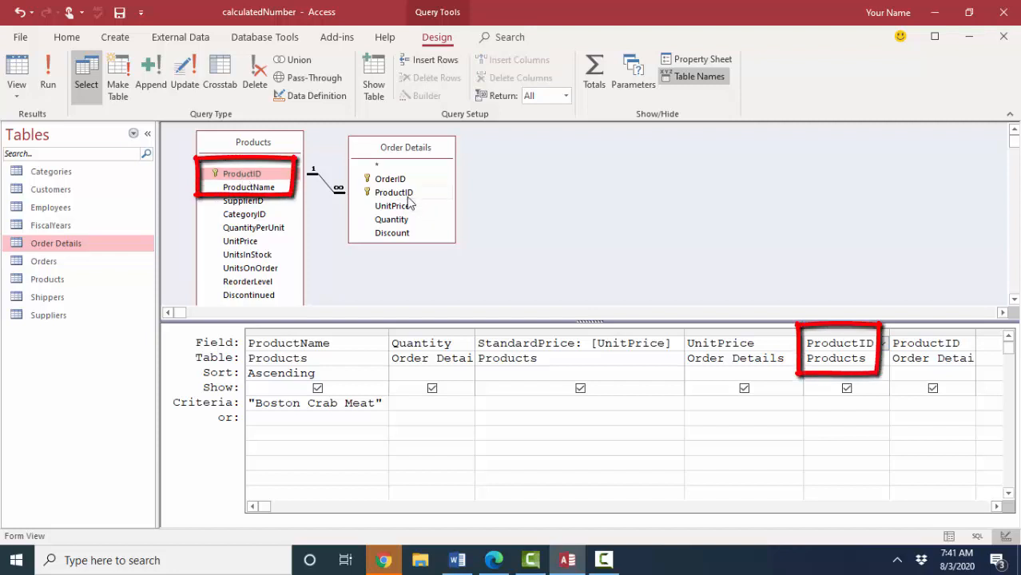
pyautogui.click(393, 193)
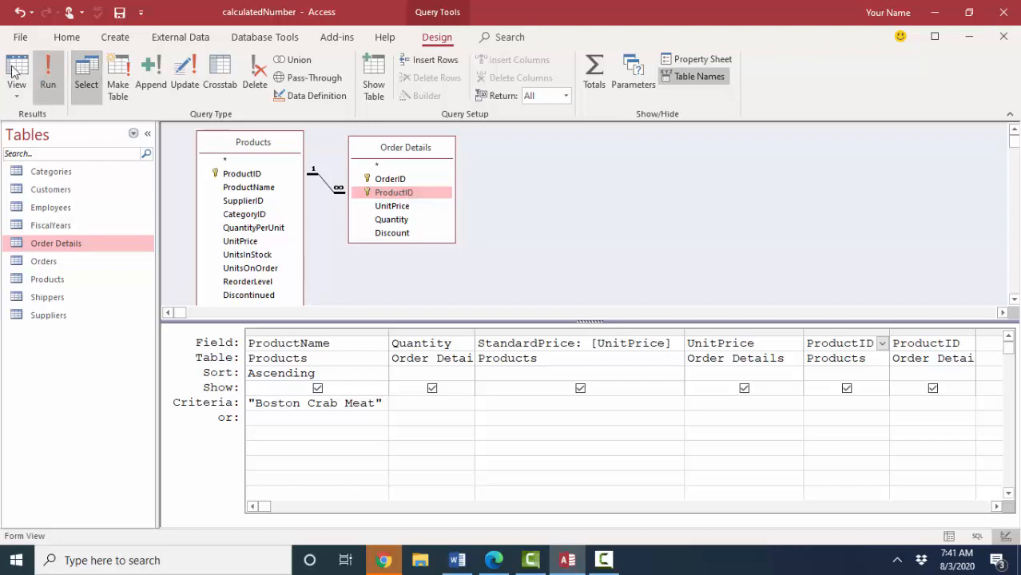
pyautogui.click(17, 76)
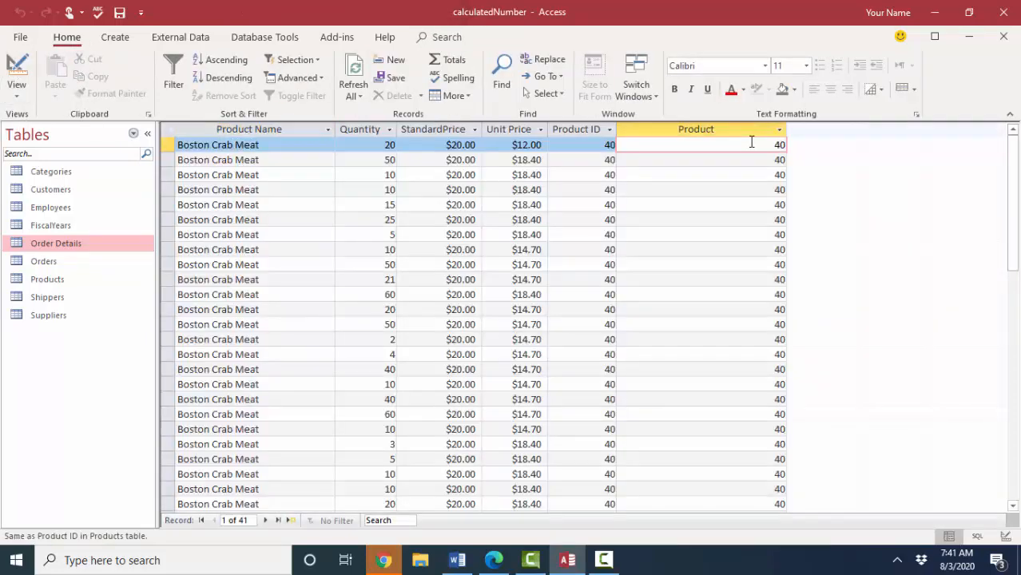
pyautogui.click(609, 145)
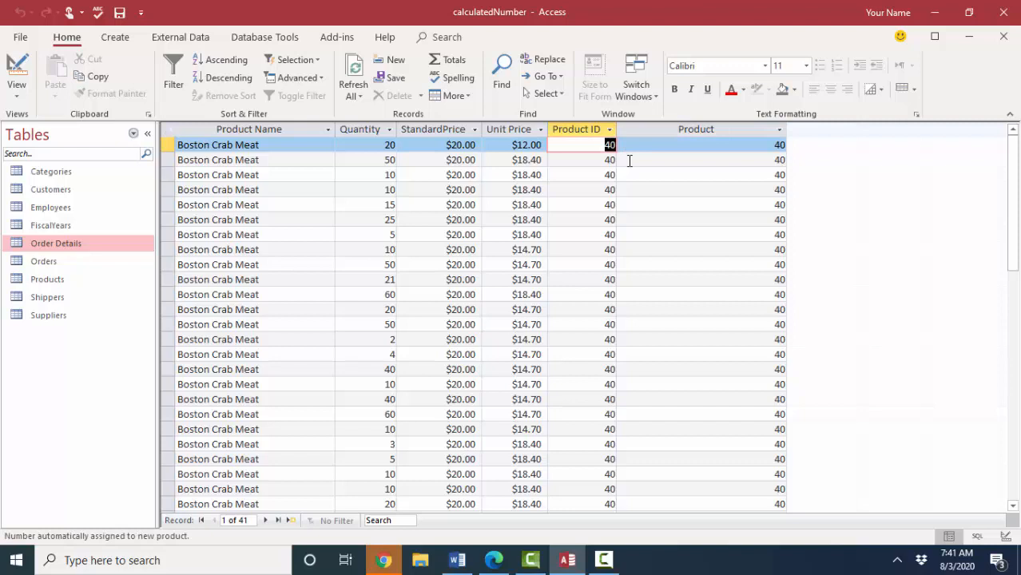
pyautogui.click(696, 129)
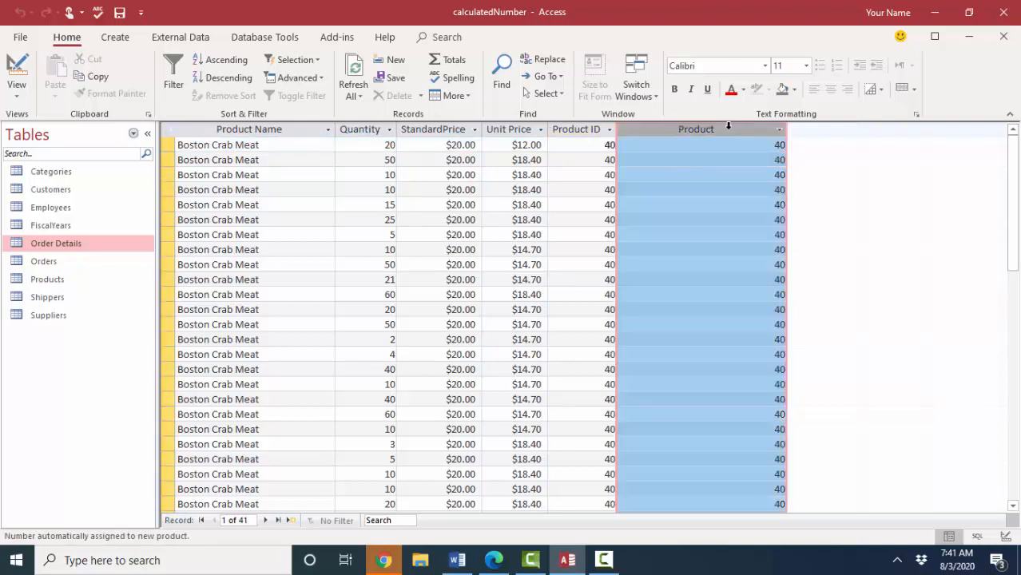